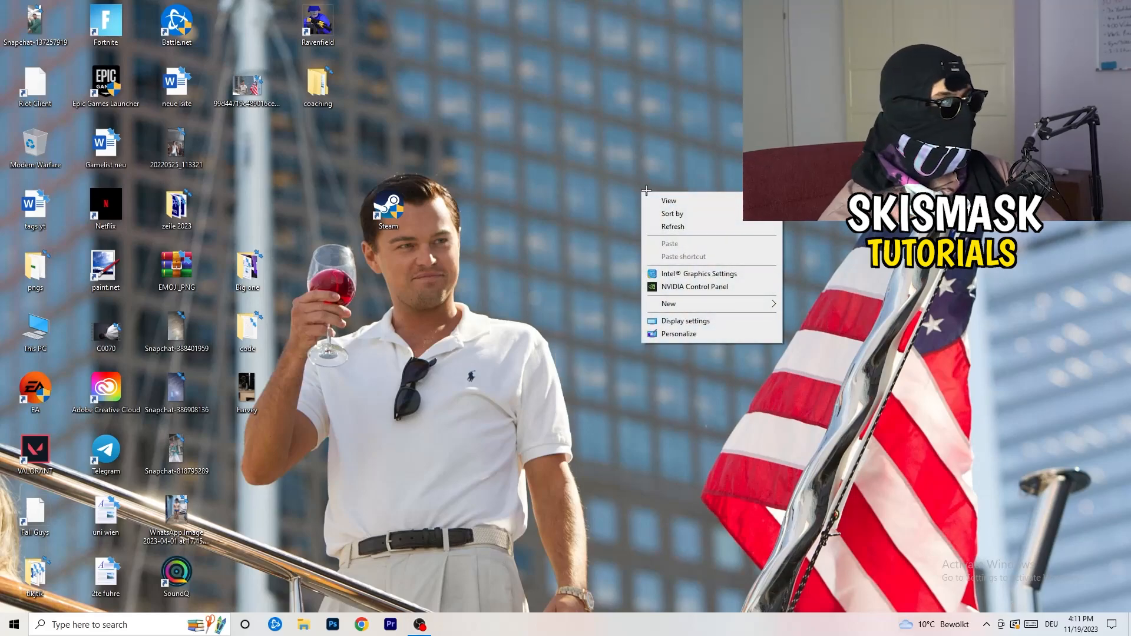
pyautogui.moveTo(707, 279)
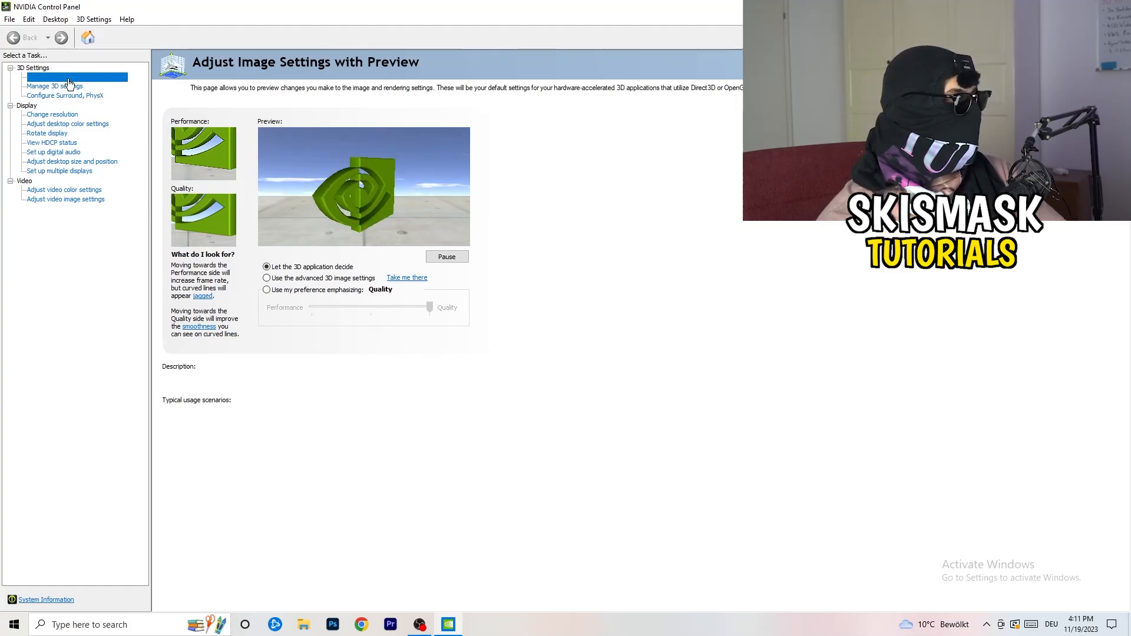
# Show 'Adjust image settings with preview', leaving the 3D application deciding rendering
pyautogui.click(75, 77)
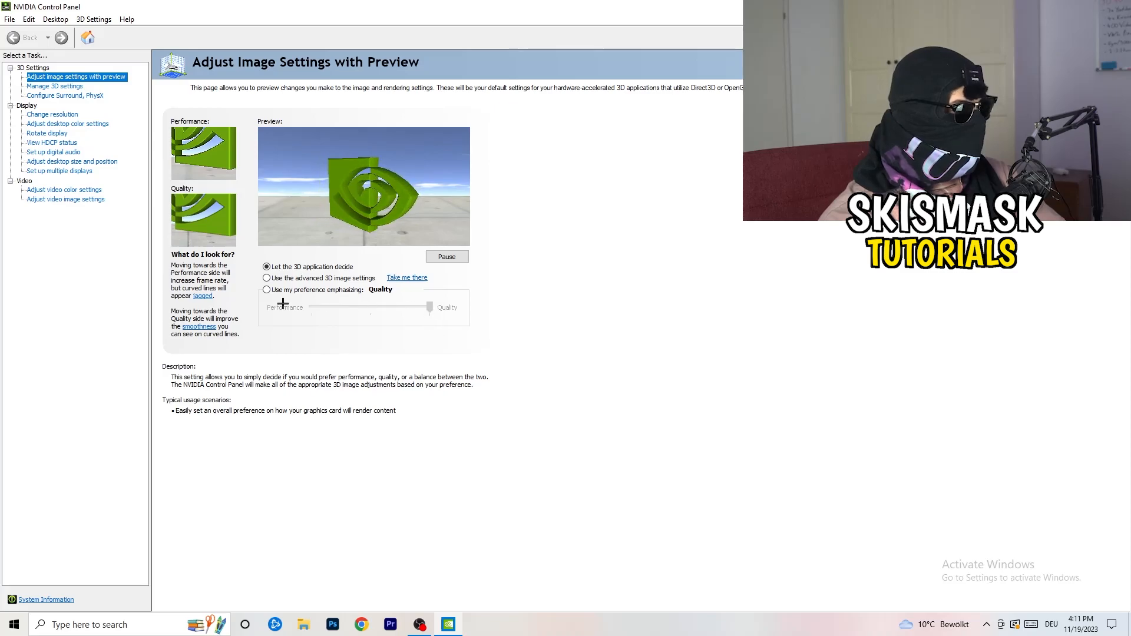
pyautogui.moveTo(284, 306); pyautogui.dragTo(444, 306)
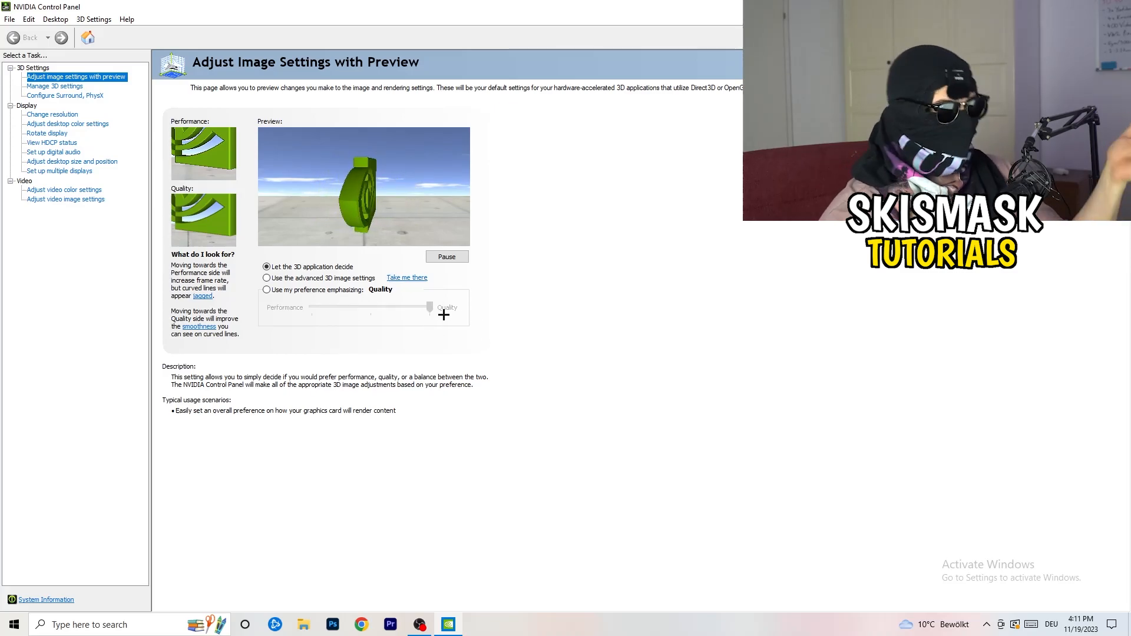
pyautogui.moveTo(429, 307); pyautogui.dragTo(365, 311)
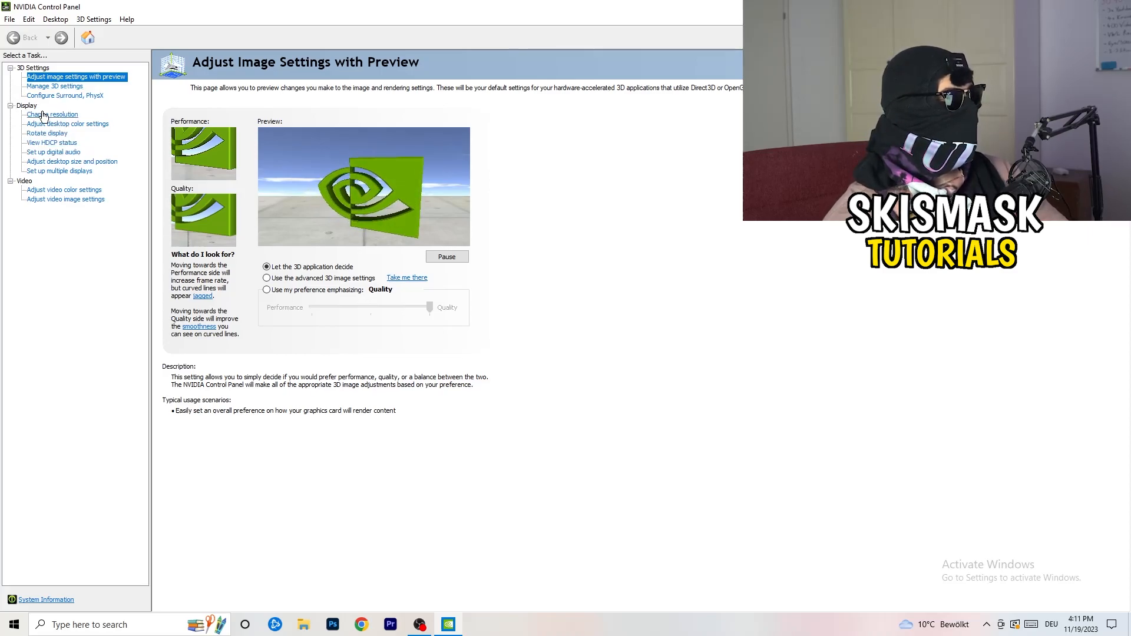
# Open the Change resolution page and confirm 1920 × 1080 native at 60Hz
pyautogui.click(51, 113)
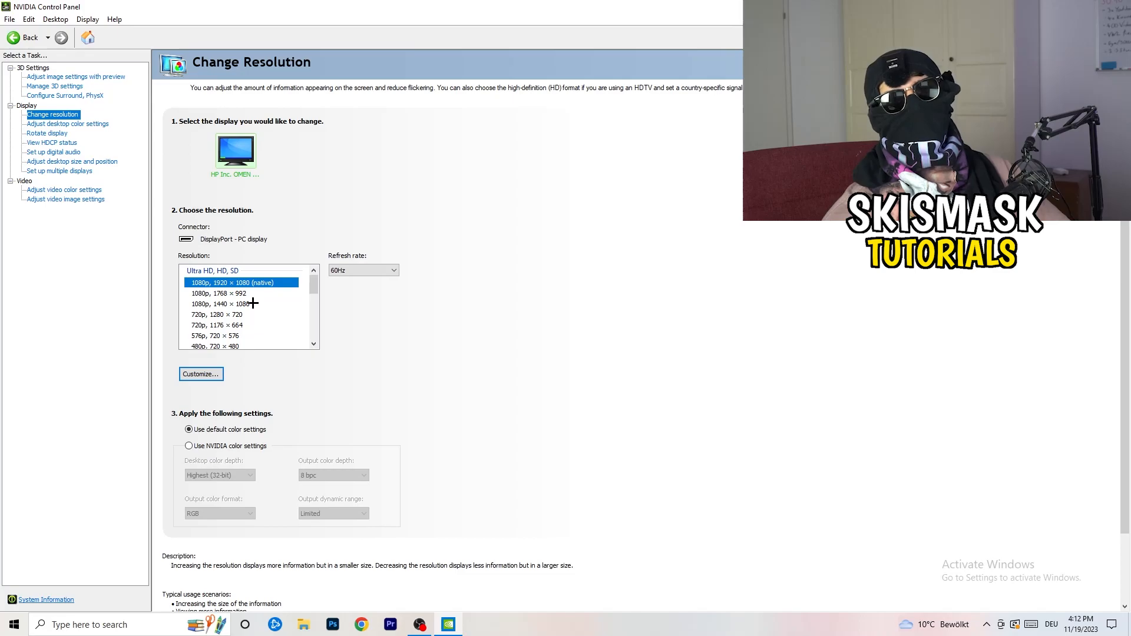
pyautogui.moveTo(258, 235)
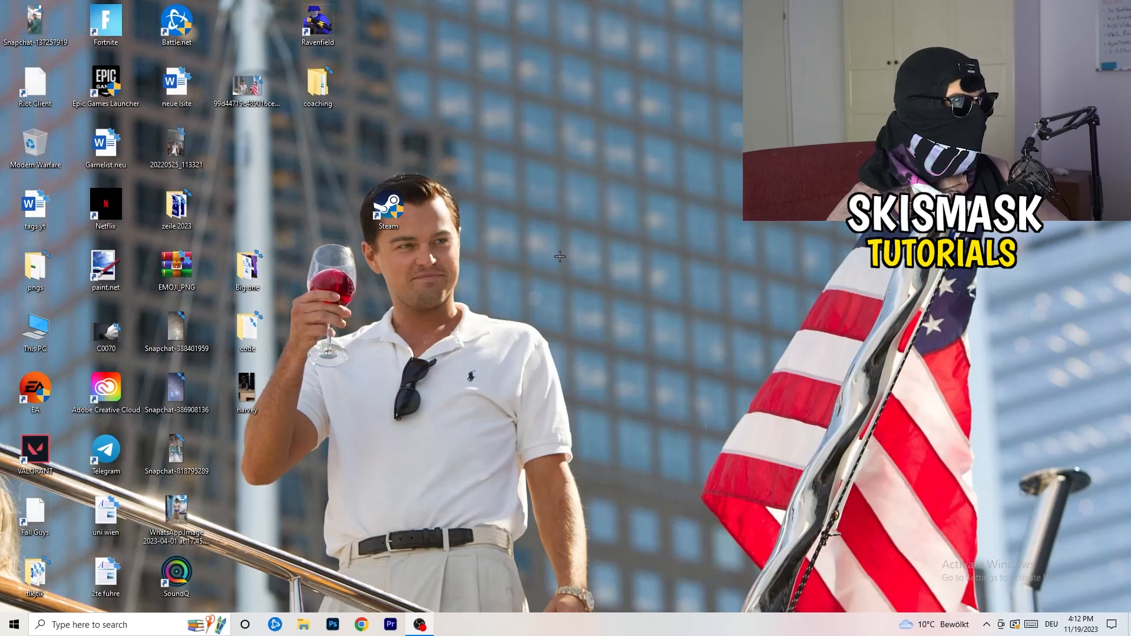
# Go to System > Display in Settings and keep scaling at 100% (Recommended)
pyautogui.click(12, 624)
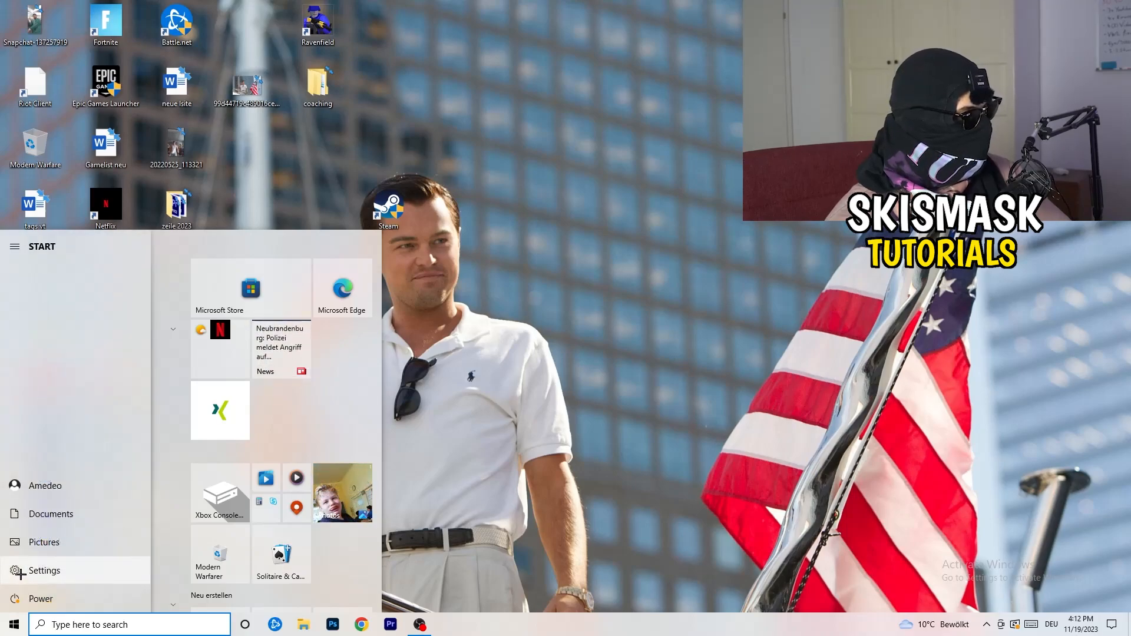
pyautogui.click(44, 571)
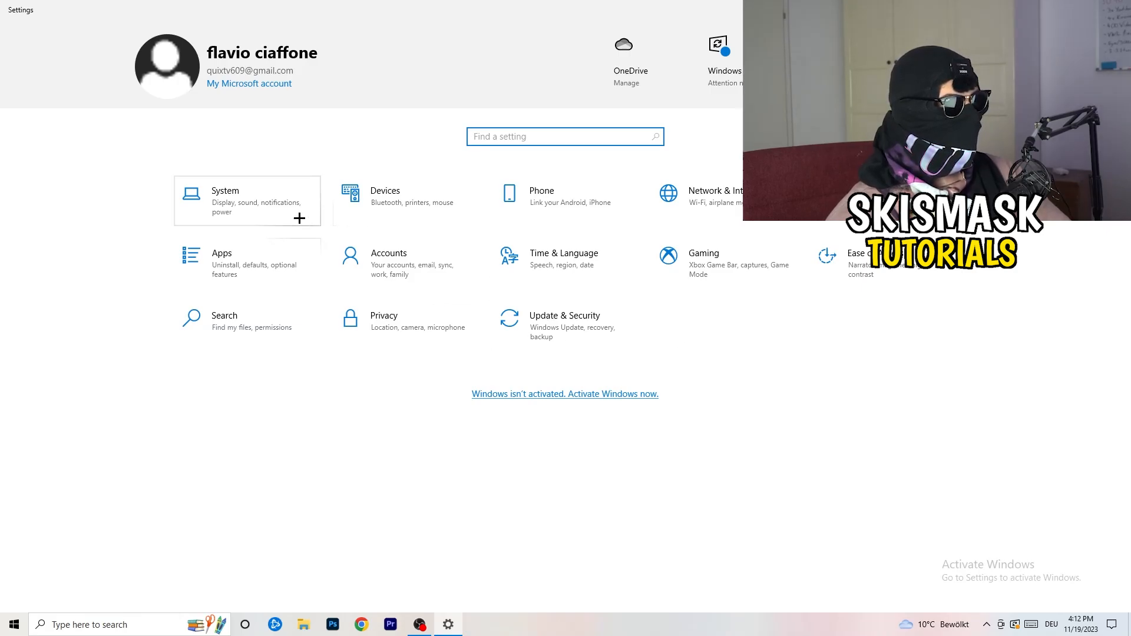
pyautogui.click(225, 200)
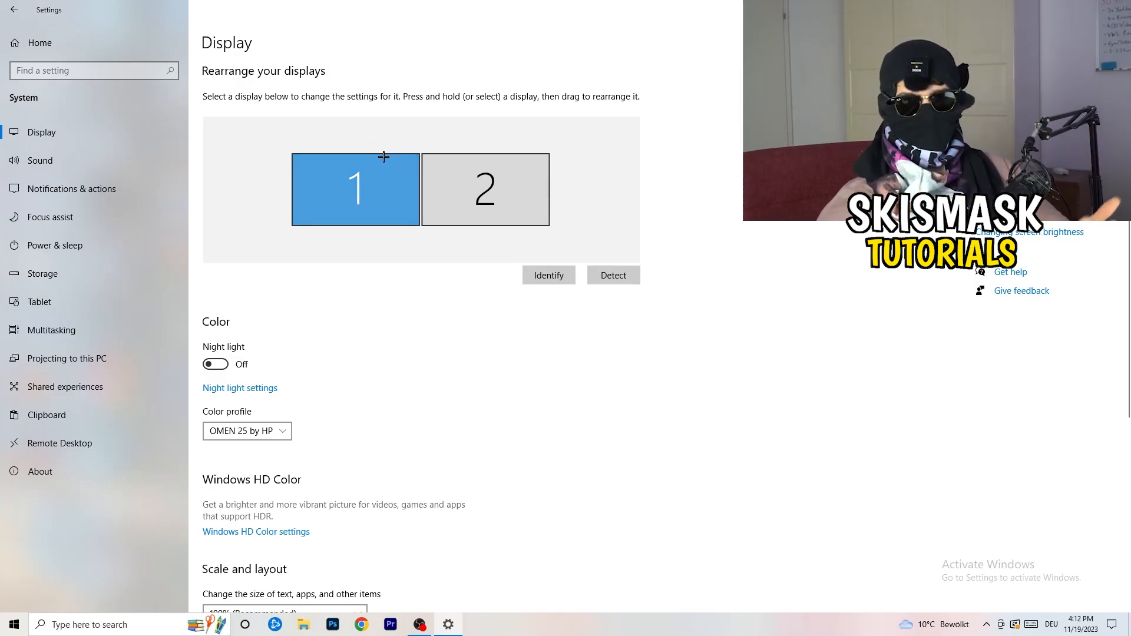
pyautogui.scroll(-3)
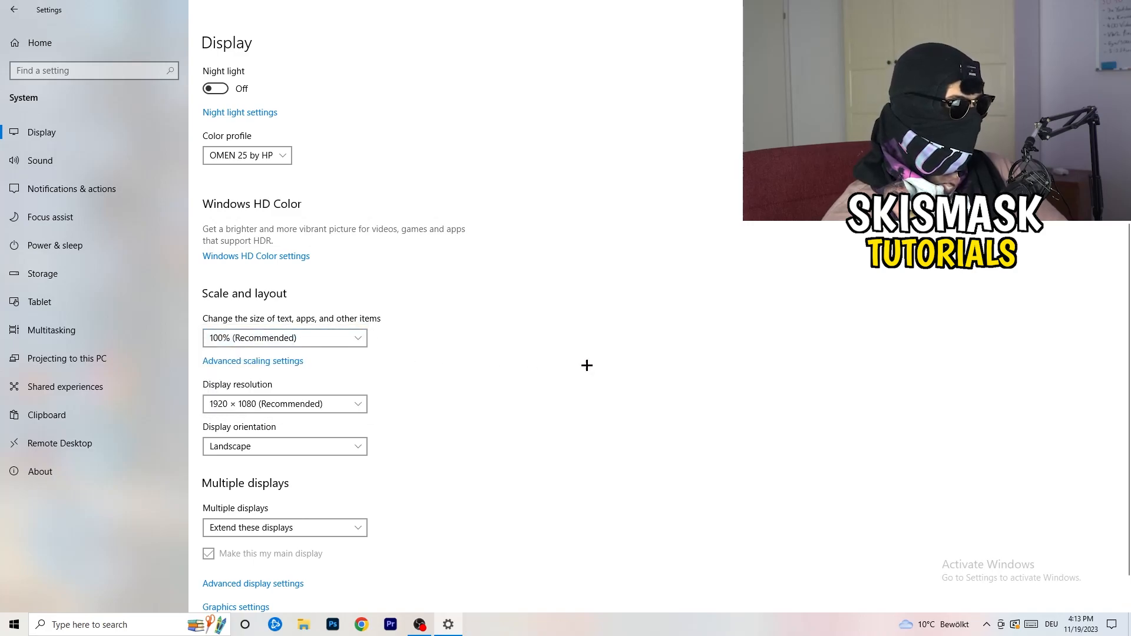
pyautogui.click(284, 338)
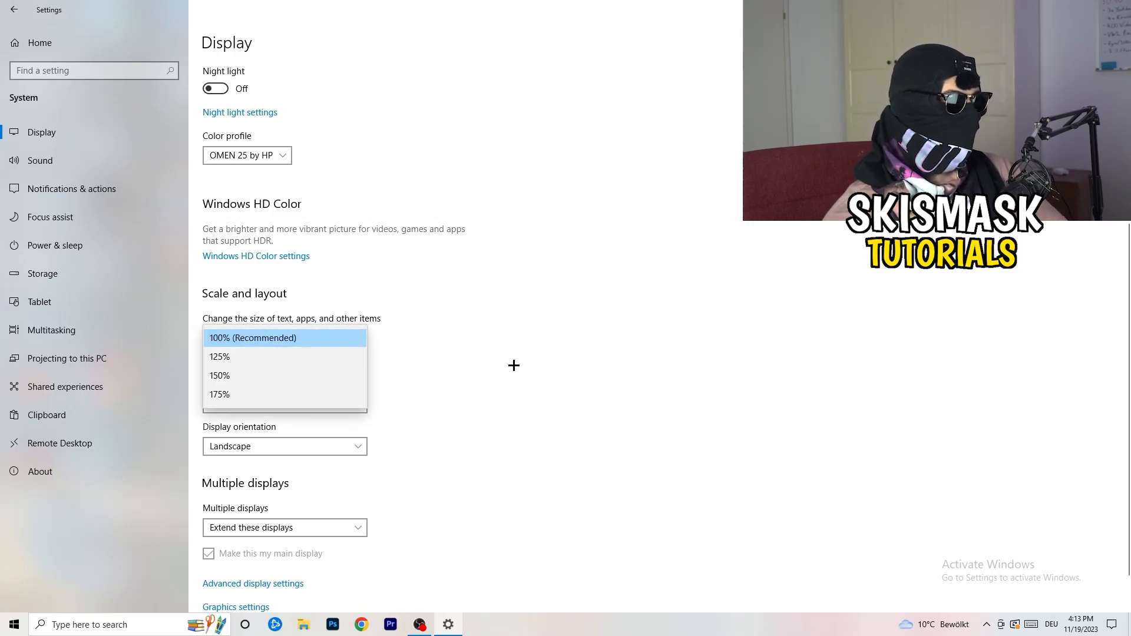
pyautogui.click(253, 337)
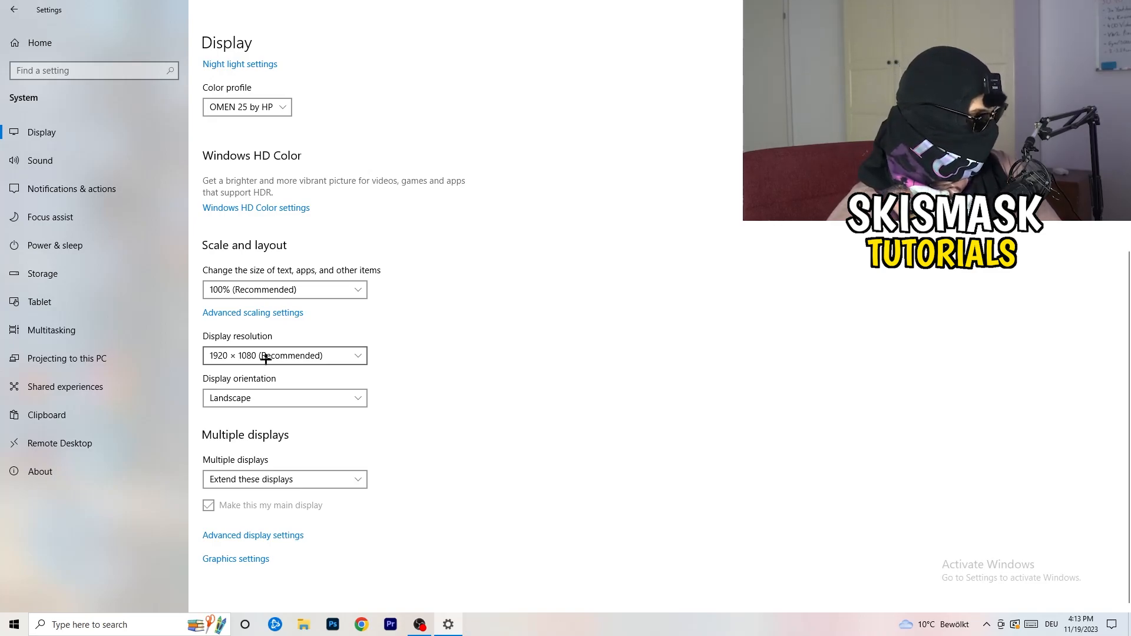
# Open Power & sleep and briefly expand and collapse the additional power plans
pyautogui.click(55, 245)
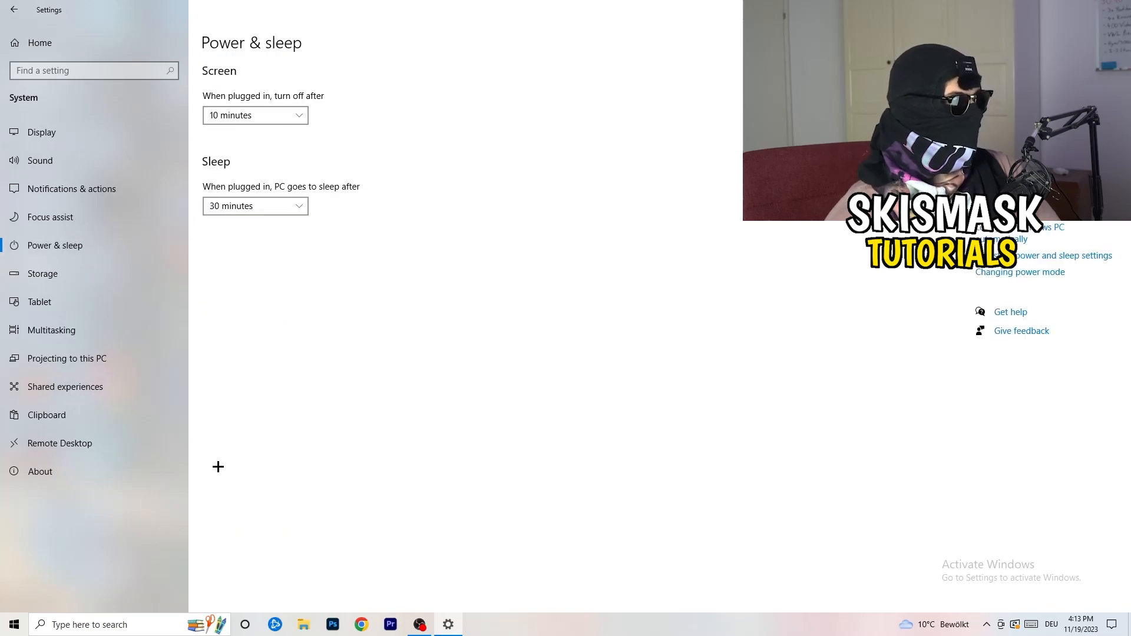
pyautogui.moveTo(276, 247)
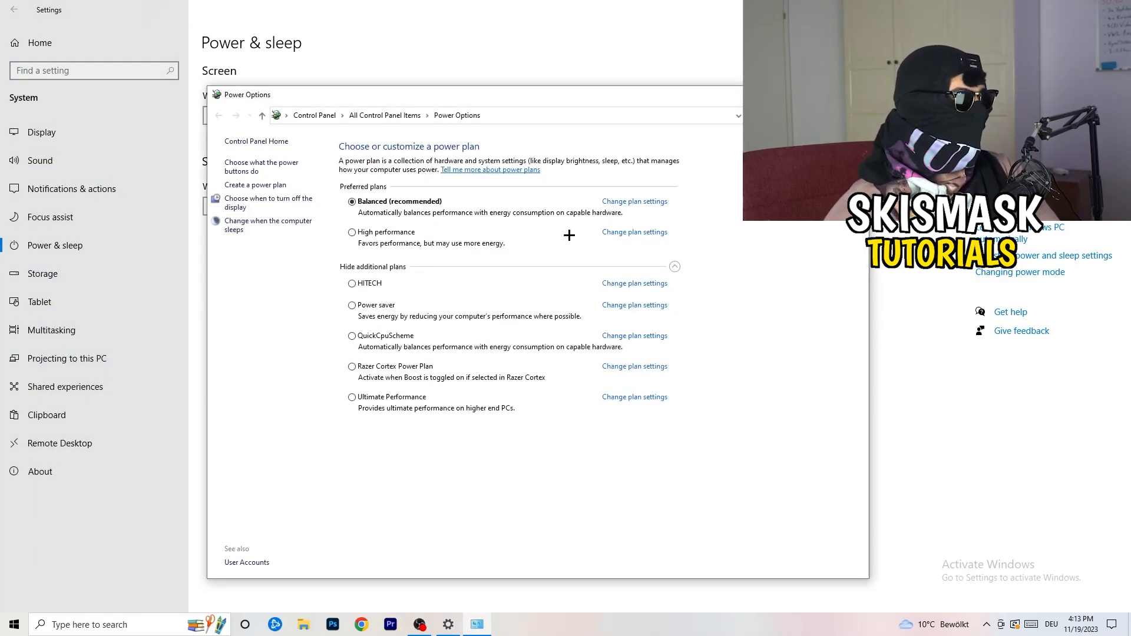
pyautogui.click(674, 266)
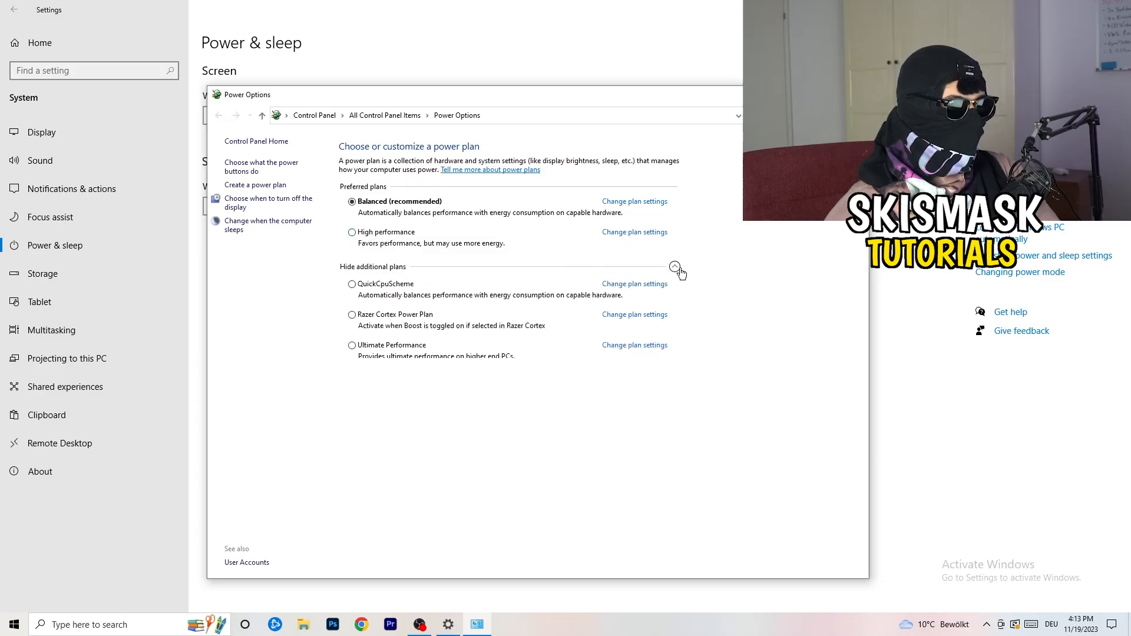
pyautogui.click(674, 266)
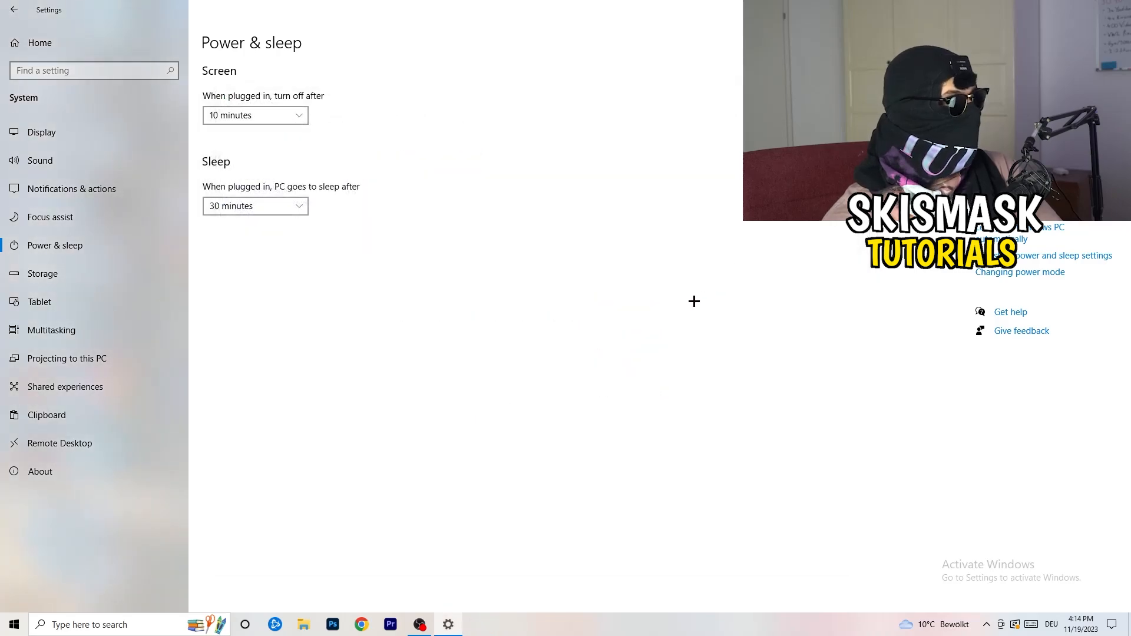
# Open Storage and its Configure Storage Sense page, with Storage Sense running weekly
pyautogui.click(43, 273)
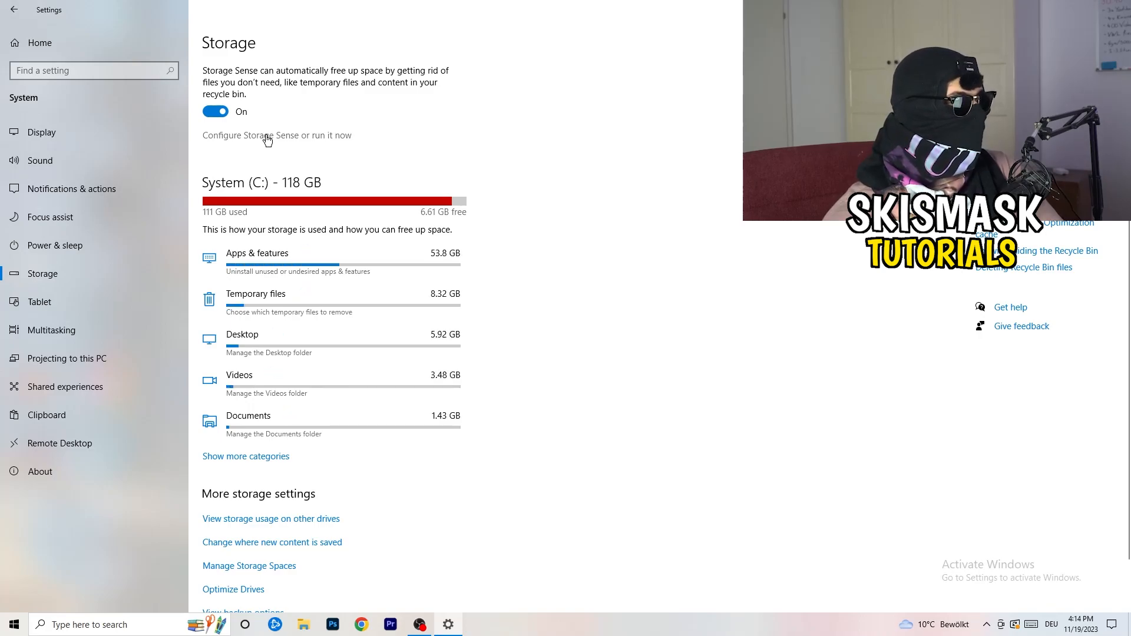
pyautogui.click(277, 135)
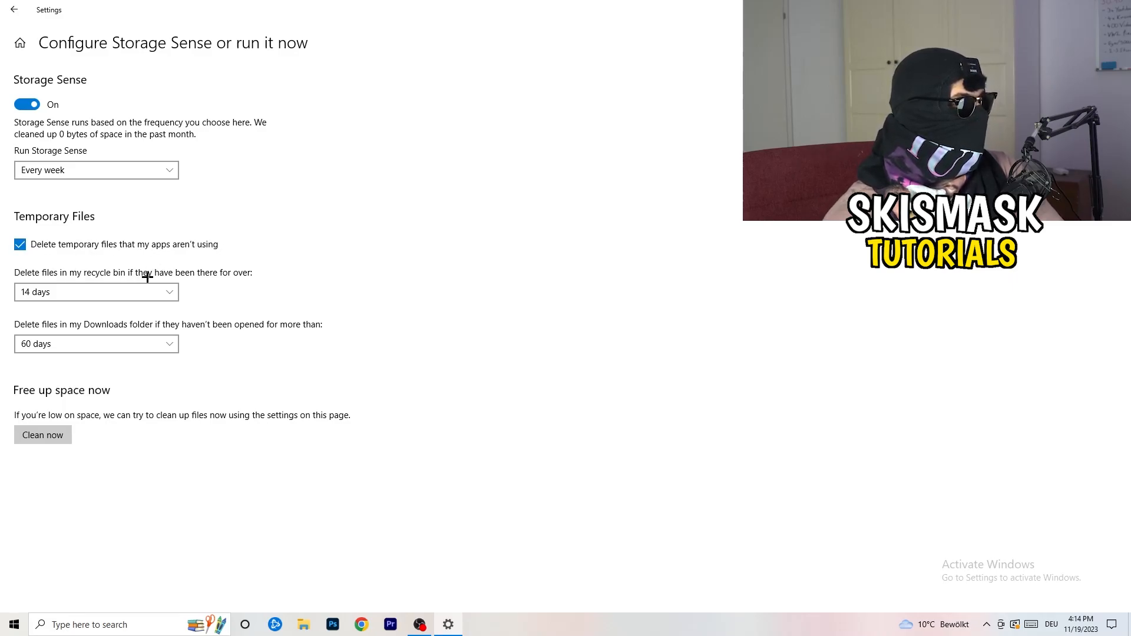
pyautogui.click(96, 292)
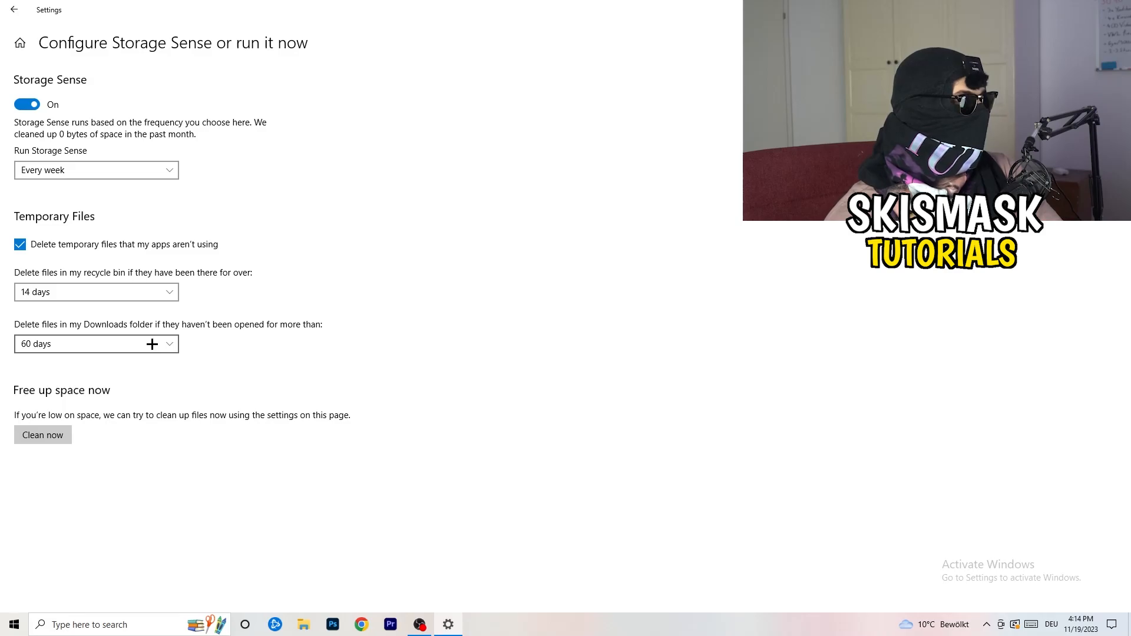
pyautogui.moveTo(538, 267)
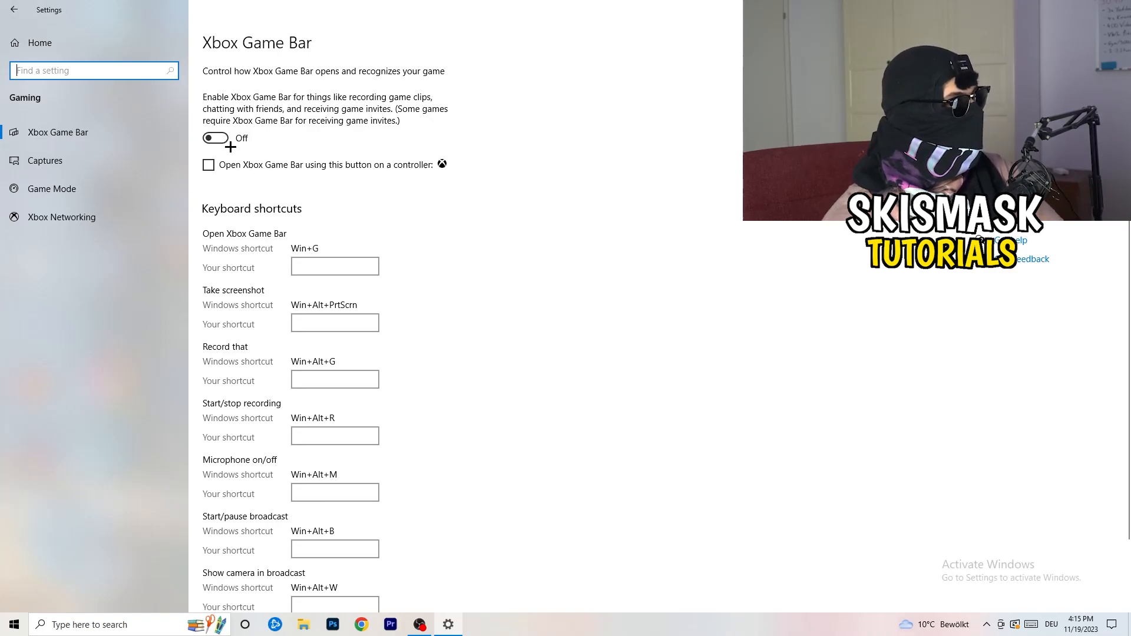
# Switch Xbox Game Bar off and go to the Game Mode page
pyautogui.click(44, 160)
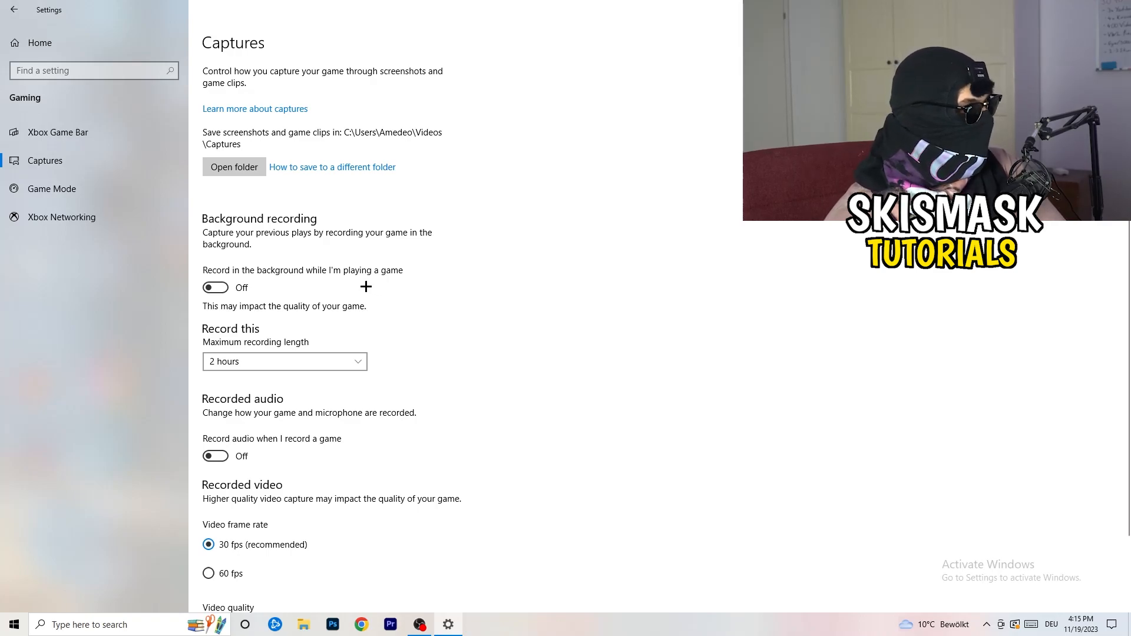
pyautogui.scroll(-3)
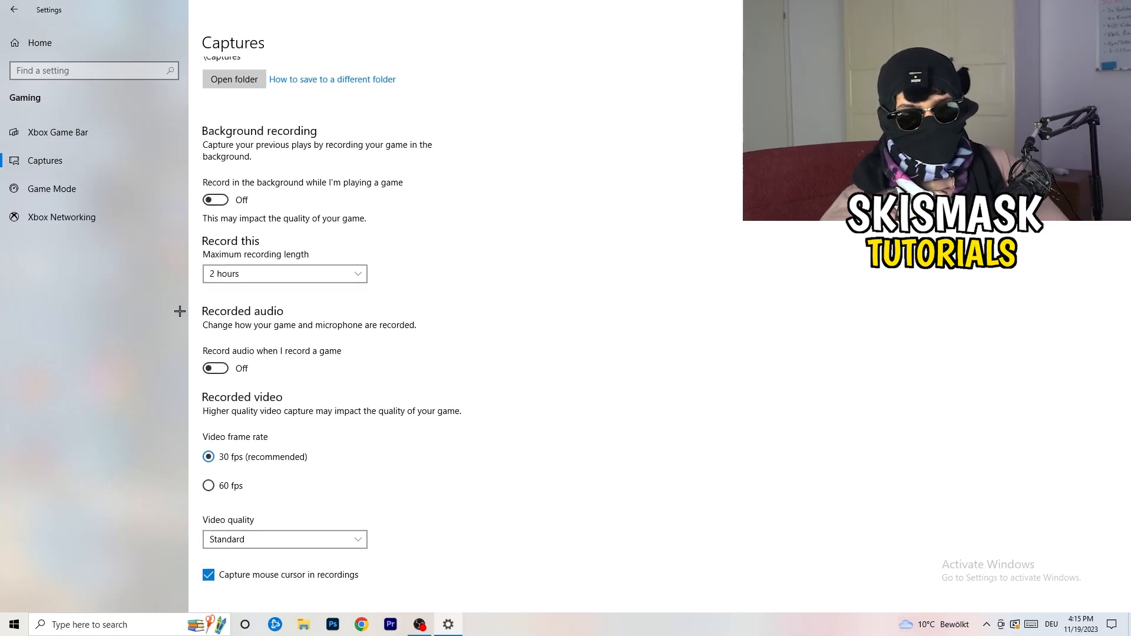
pyautogui.click(51, 188)
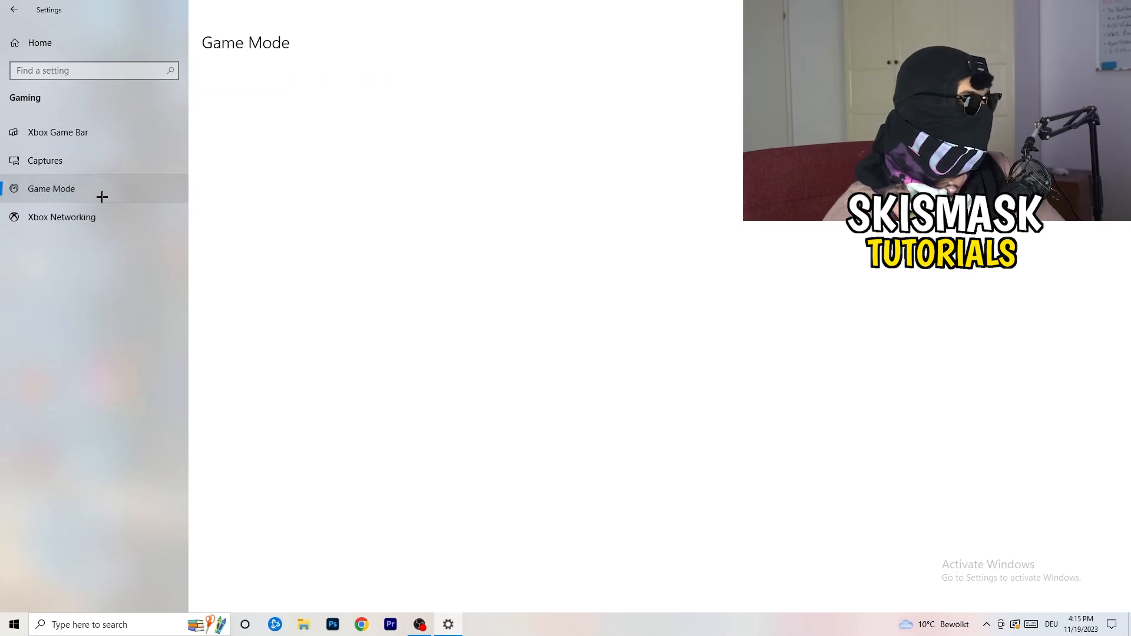
pyautogui.click(51, 189)
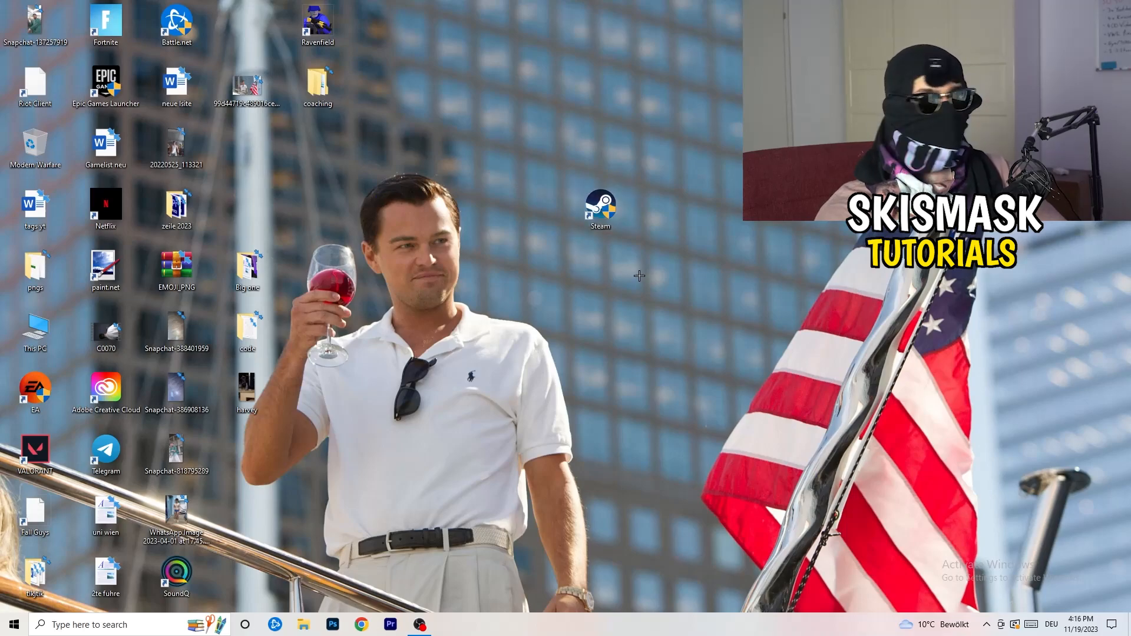
# Open the Steam desktop shortcut's Properties dialog
pyautogui.rightClick(601, 209)
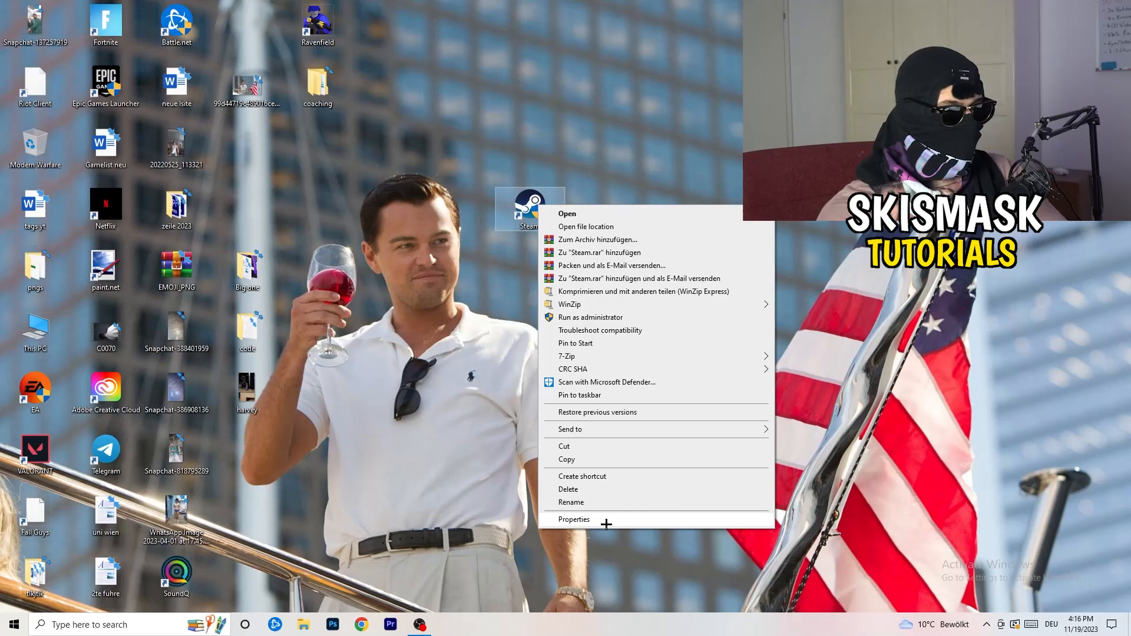
pyautogui.click(573, 520)
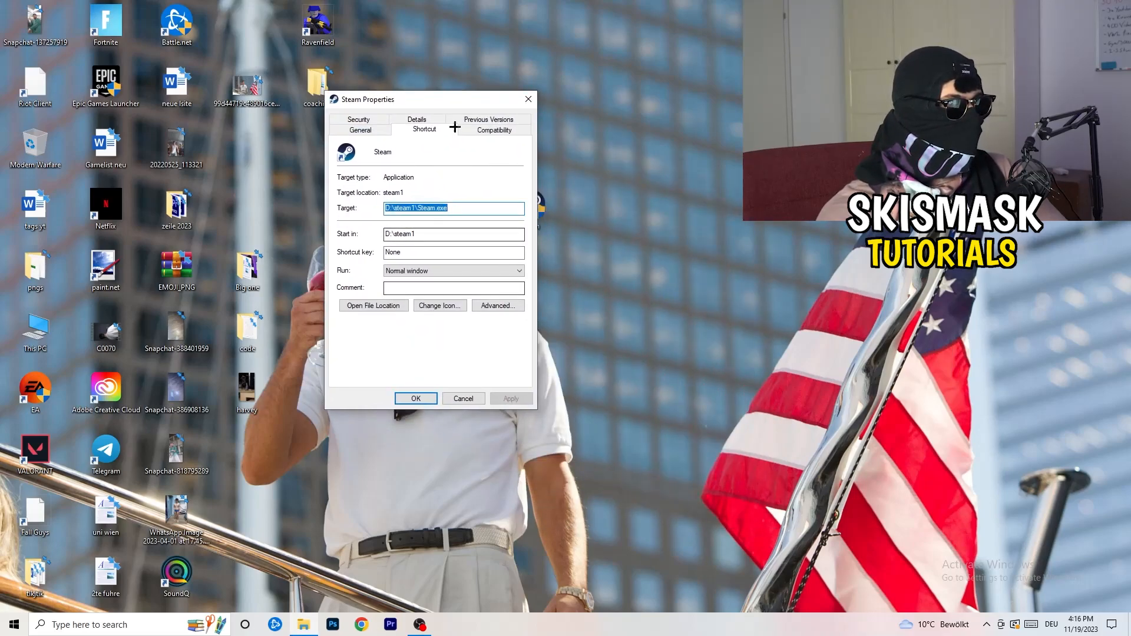
# Set Steam to Windows 8 compatibility mode with run as administrator, and confirm
pyautogui.click(494, 129)
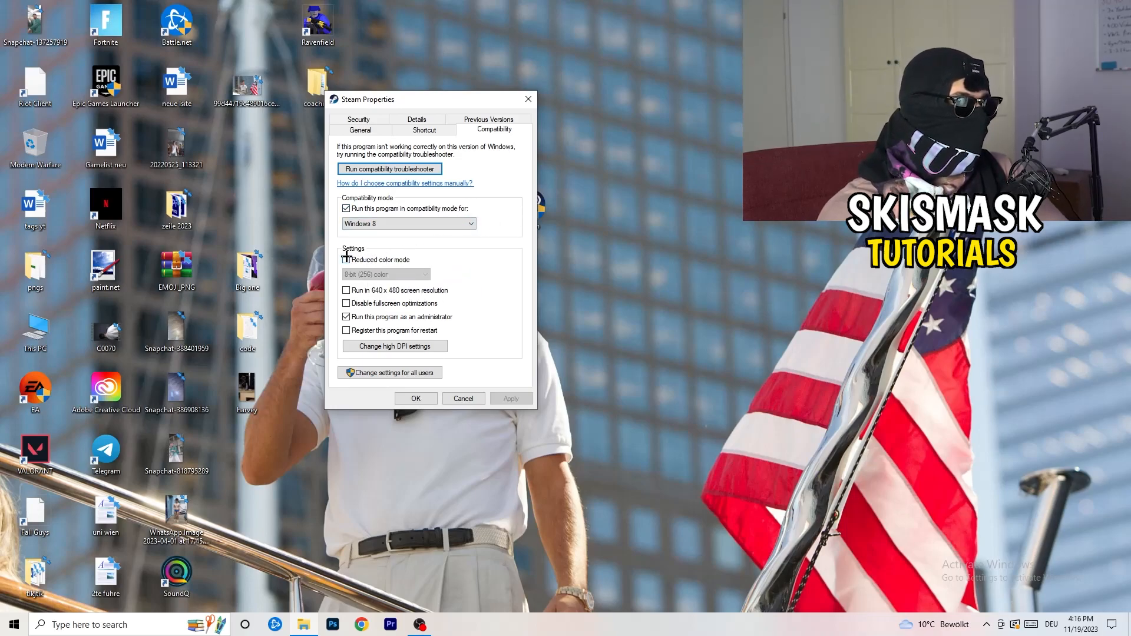
pyautogui.click(347, 260)
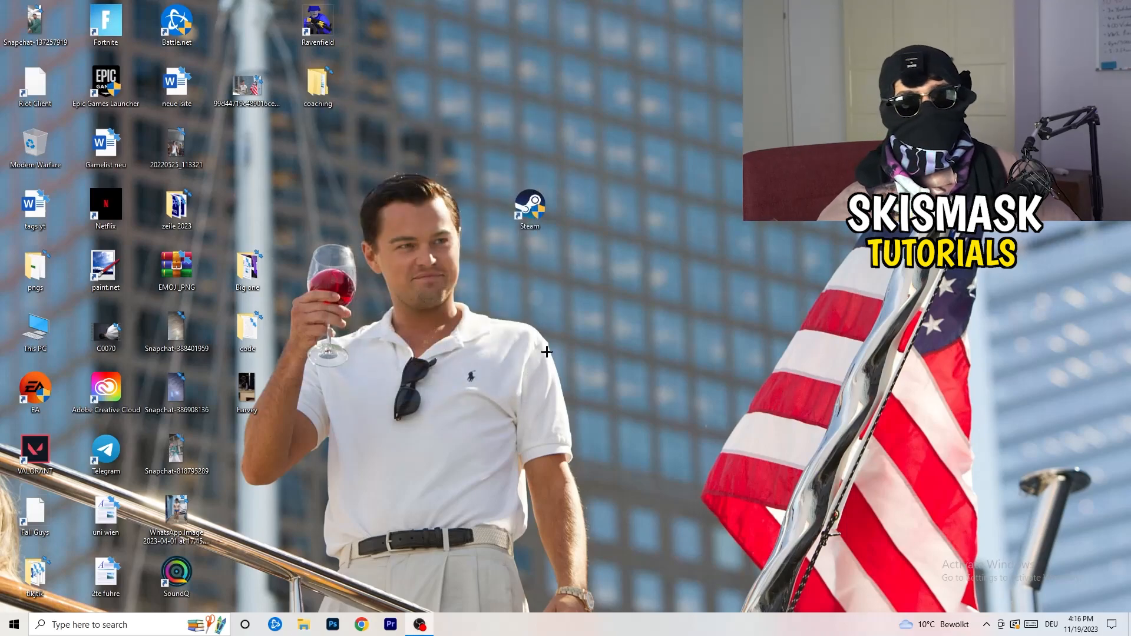
# Move the Steam shortcut beside the other desktop icons and dismiss its menu
pyautogui.moveTo(529, 210); pyautogui.dragTo(600, 209)
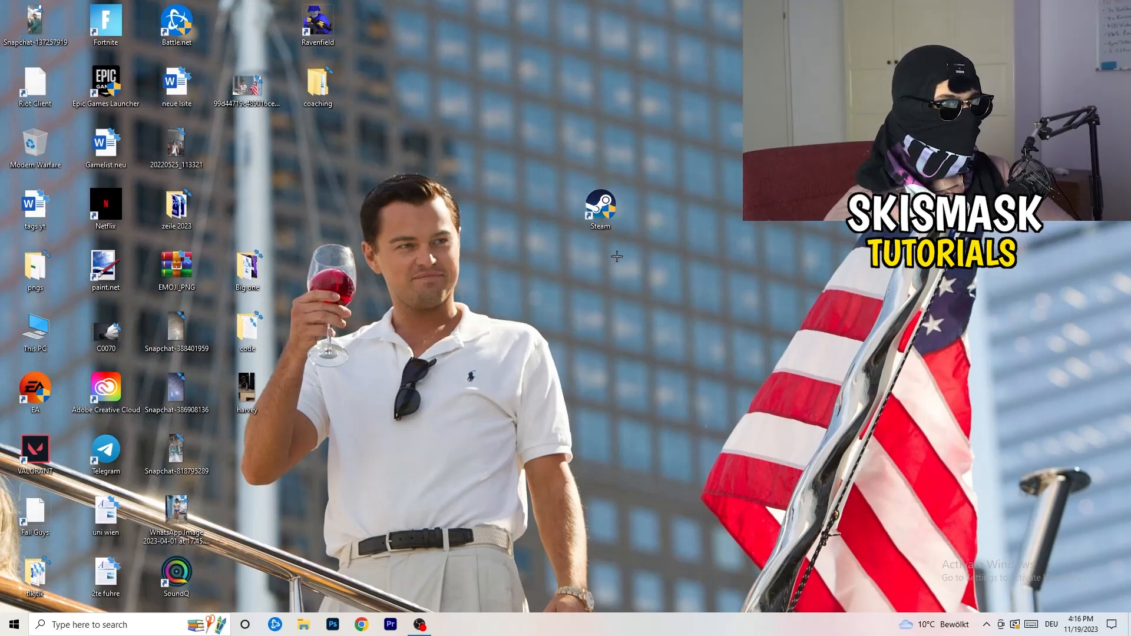
pyautogui.rightClick(601, 205)
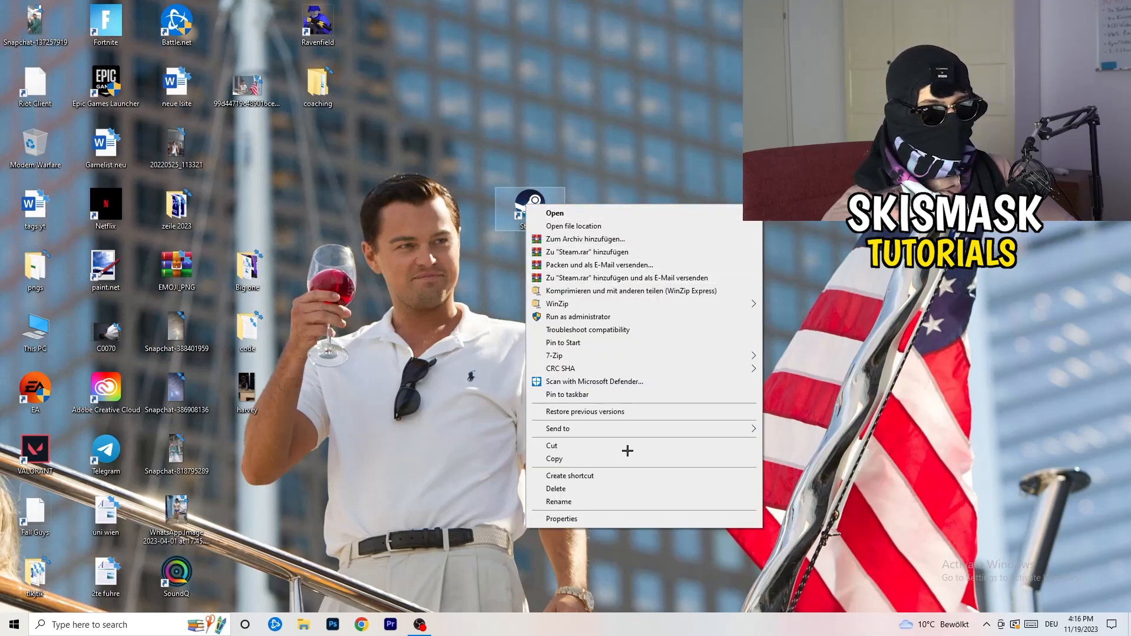
pyautogui.click(562, 518)
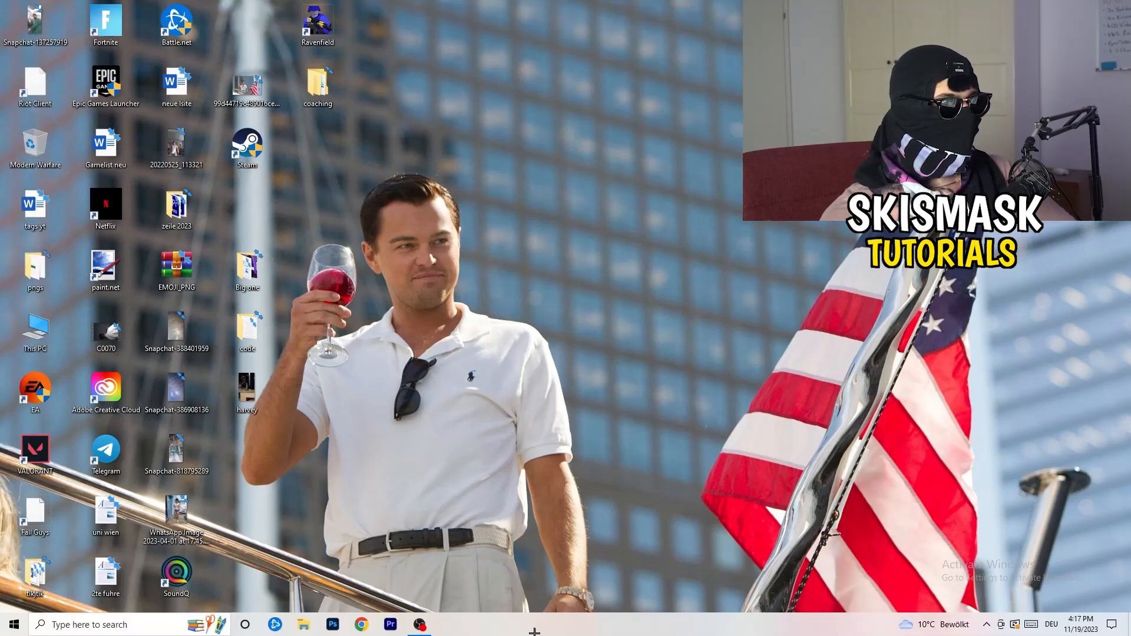
# Launch Task Manager from the taskbar menu and maximize its window
pyautogui.rightClick(534, 631)
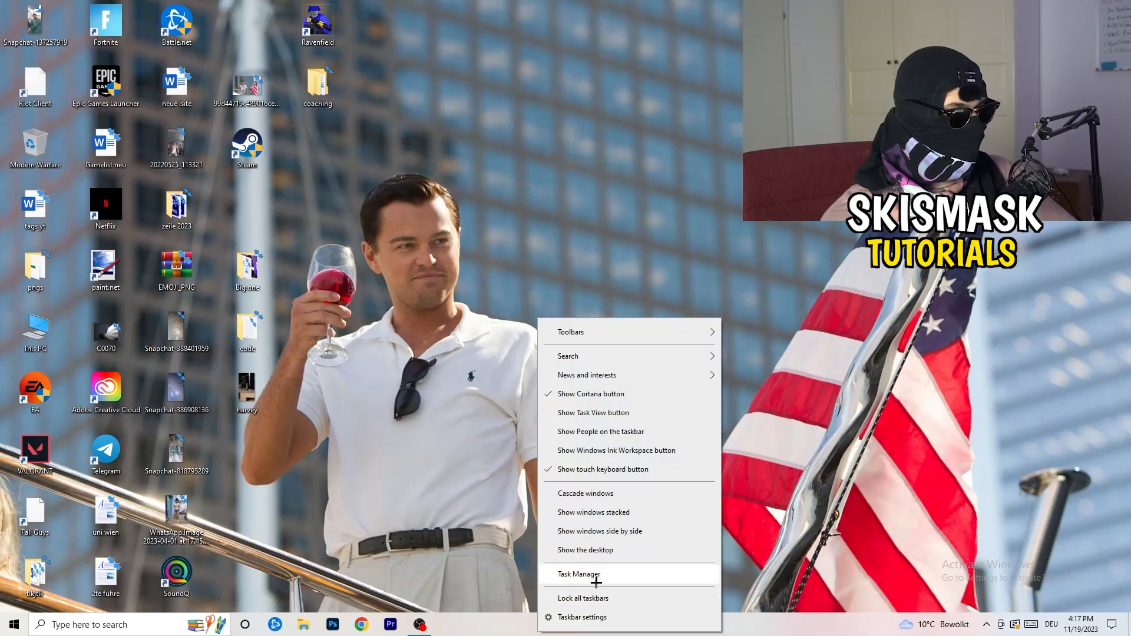
pyautogui.click(578, 573)
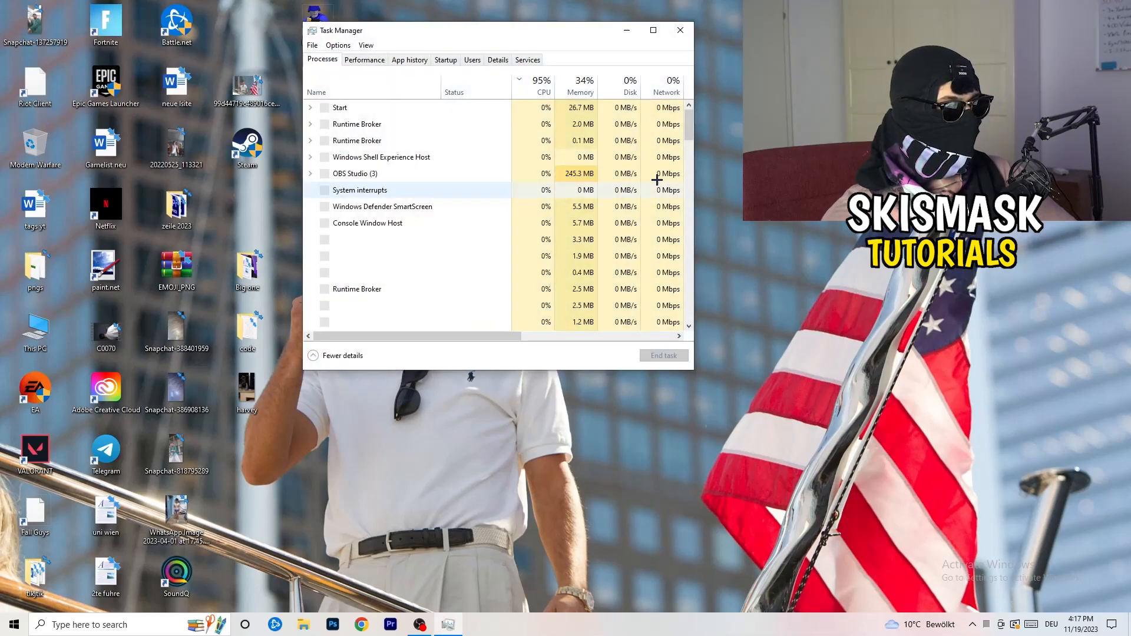
pyautogui.click(653, 30)
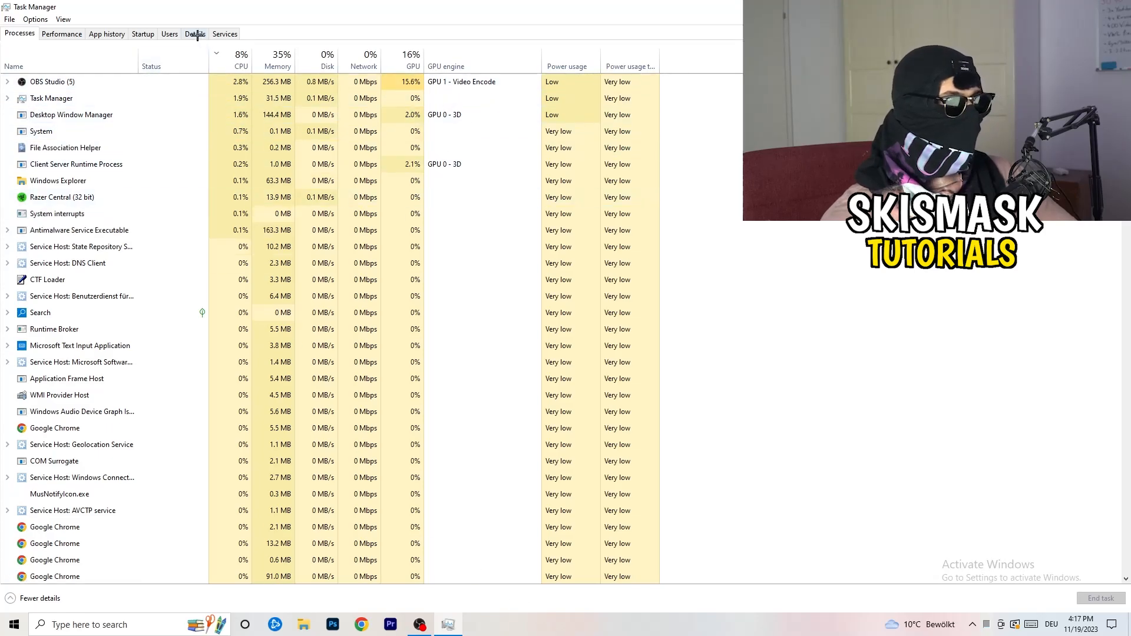
# Show the Details tab and open the Creative Cloud UI Helper.exe context menu
pyautogui.click(195, 35)
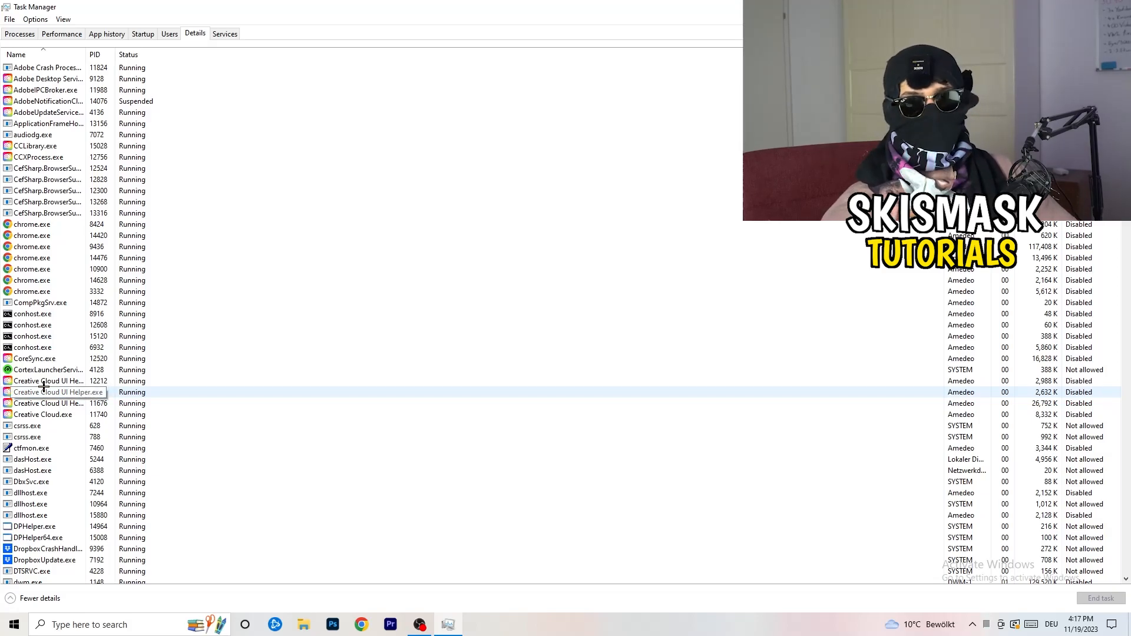
pyautogui.rightClick(47, 381)
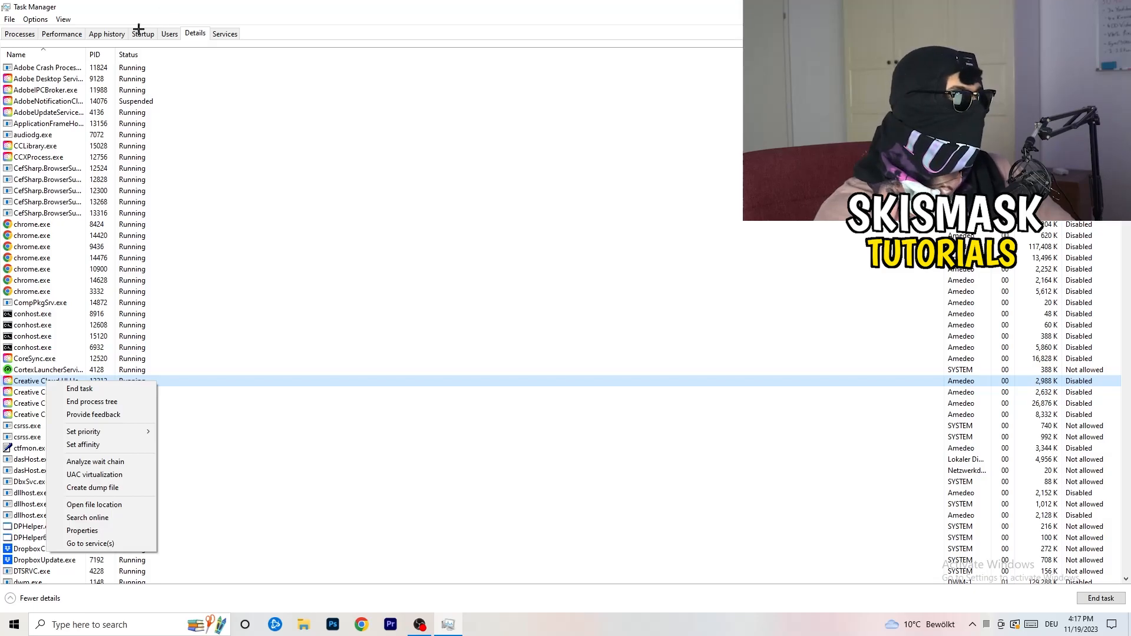
# Review the Startup tab, opening then dismissing the Windows Security notification item's options
pyautogui.click(142, 33)
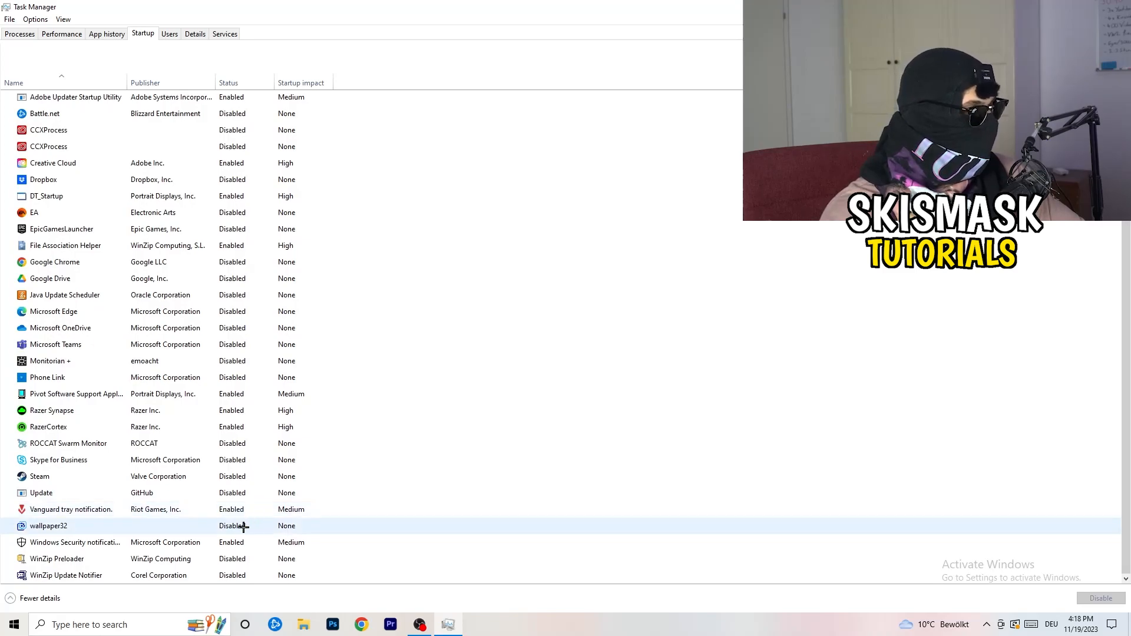
pyautogui.rightClick(74, 542)
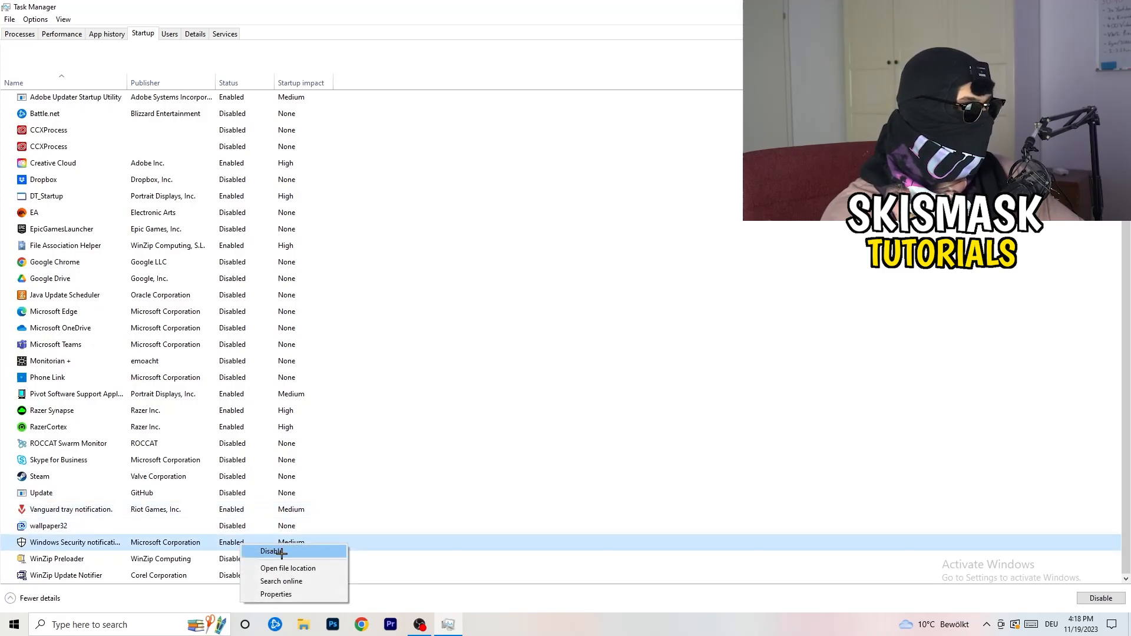
pyautogui.moveTo(754, 357)
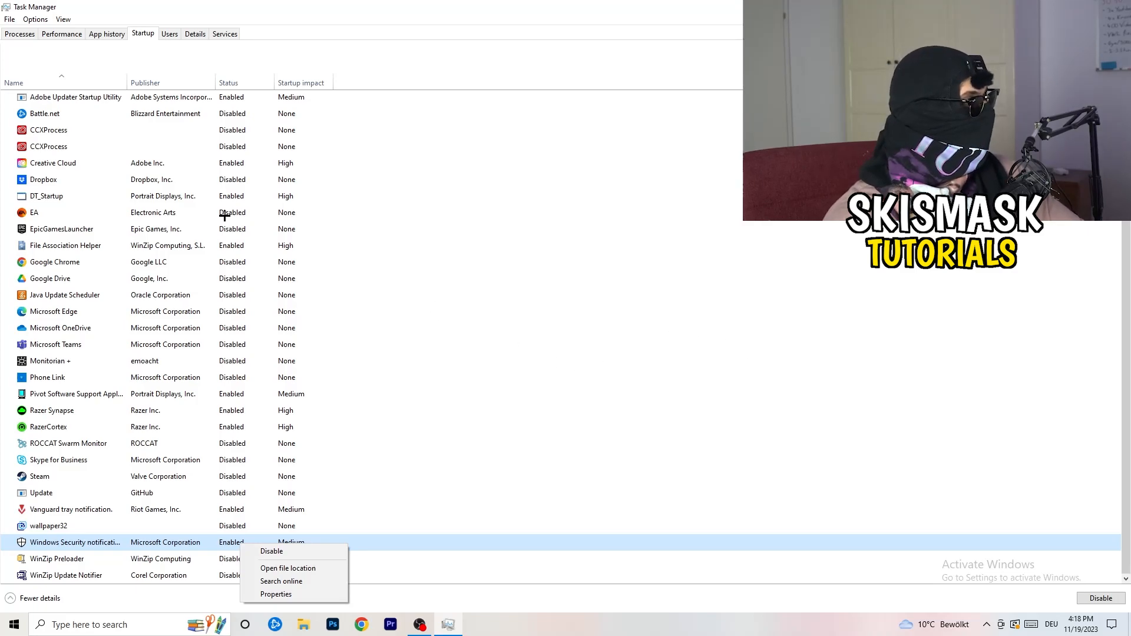
pyautogui.click(19, 33)
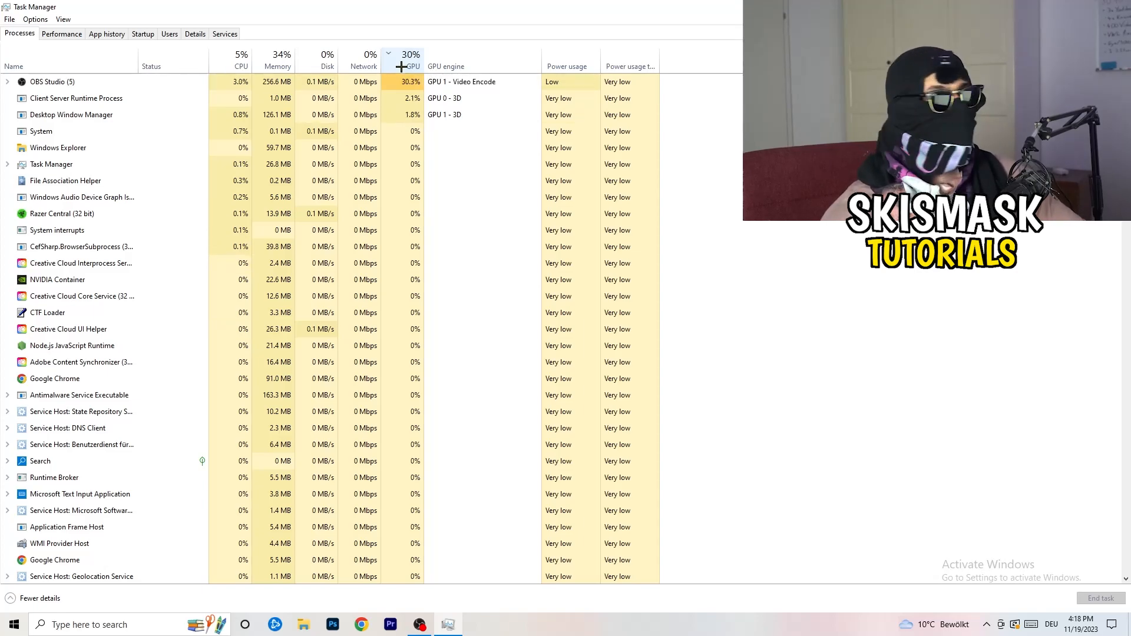
# Sort processes by GPU, open Desktop Window Manager's options, then close Task Manager
pyautogui.click(52, 81)
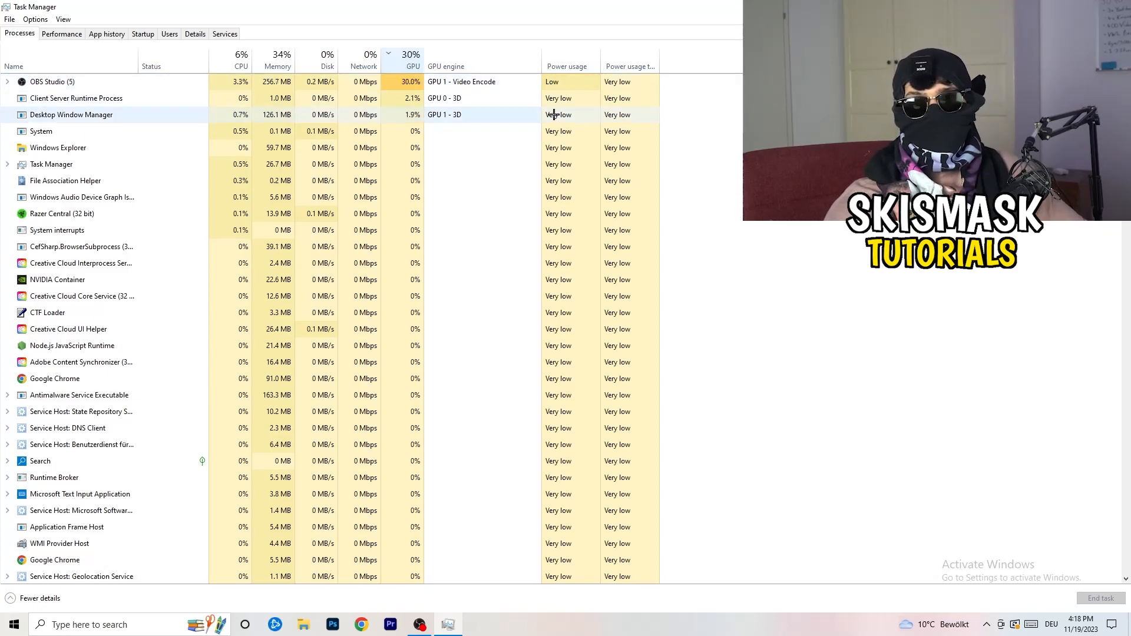
pyautogui.rightClick(52, 81)
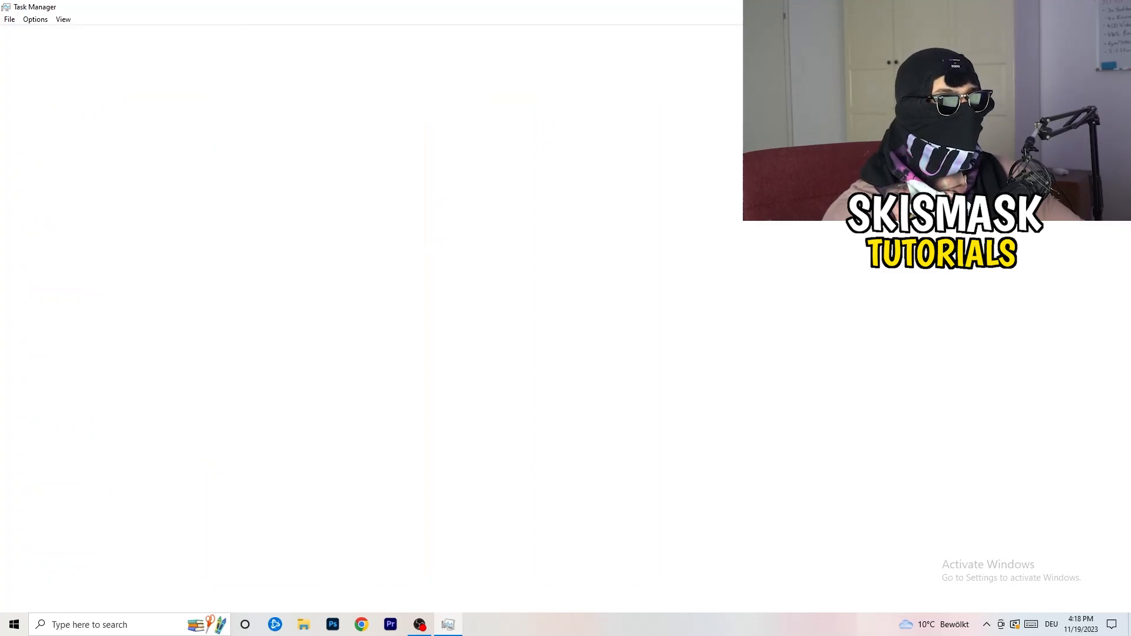
pyautogui.click(447, 625)
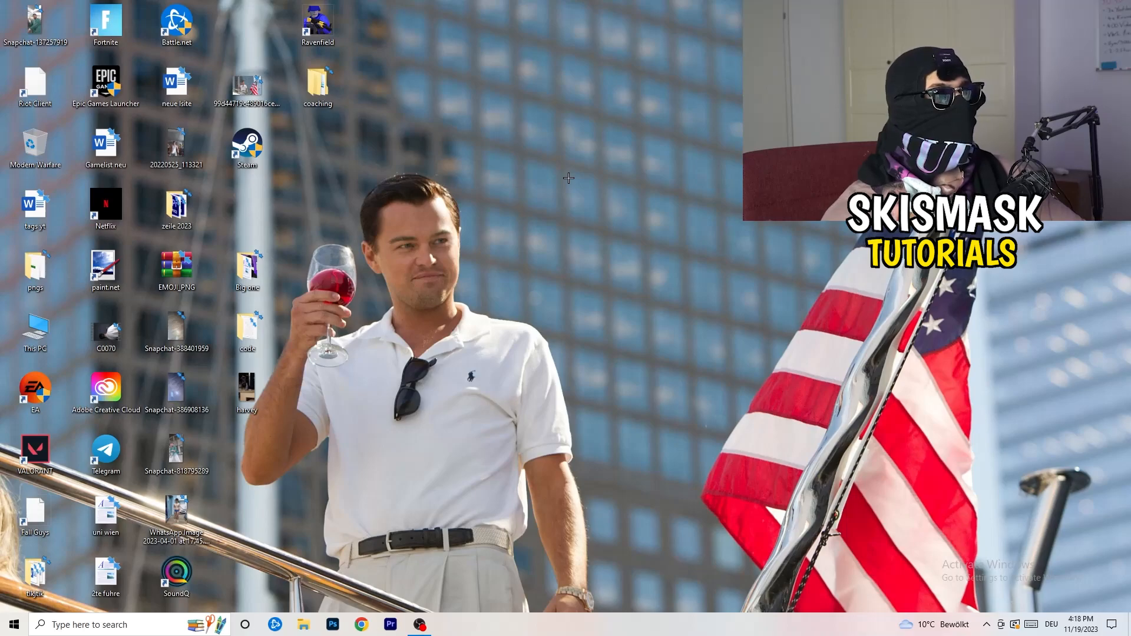